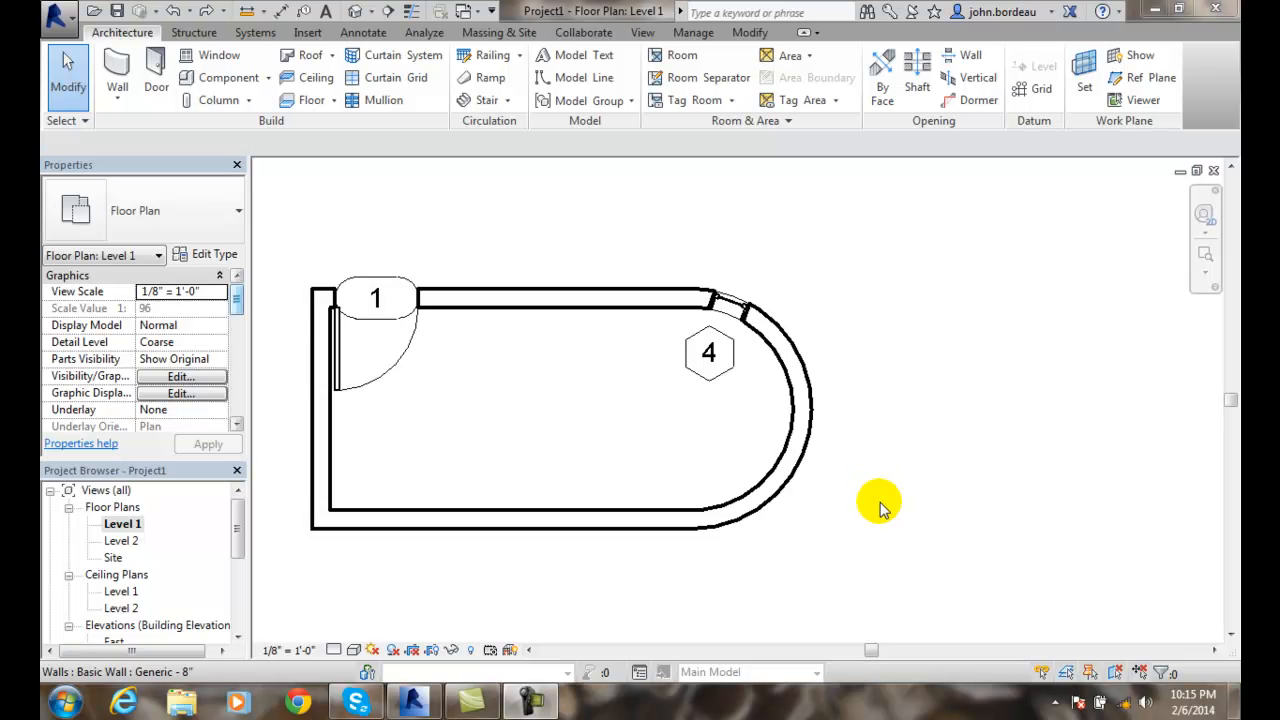
{"action": "mouse_move", "coordinate": [785, 335]}
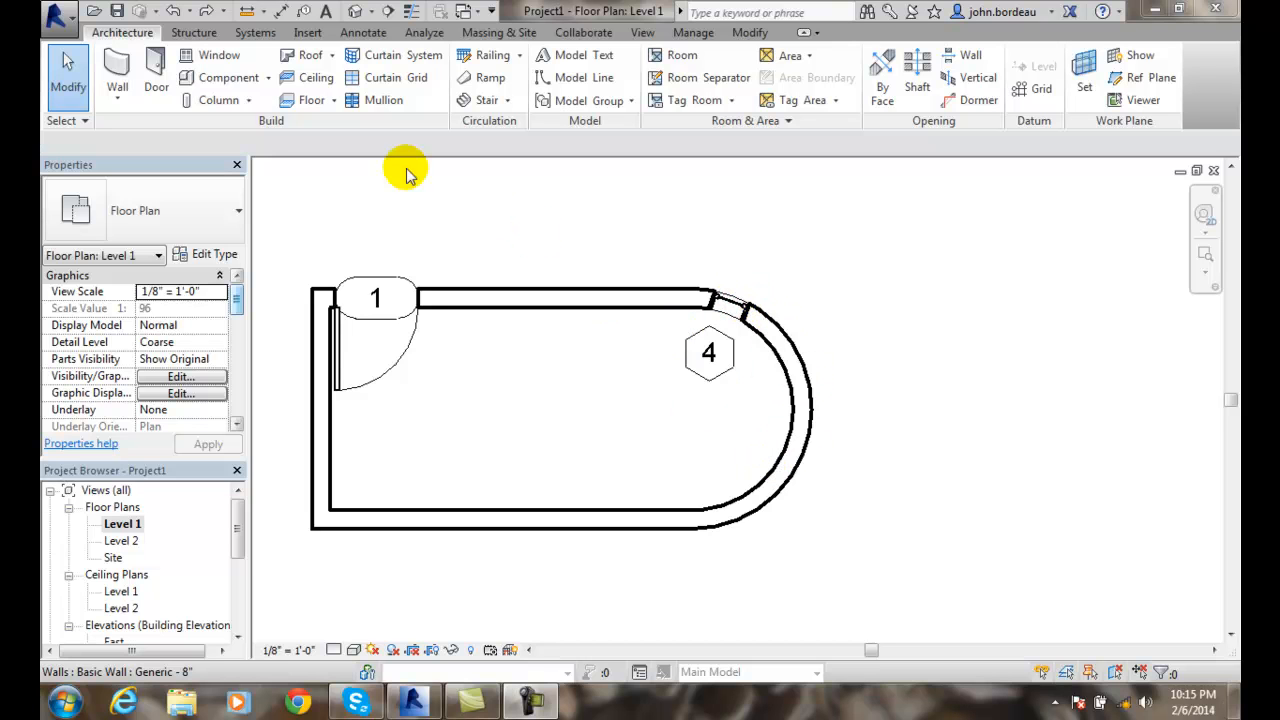
{"action": "mouse_move", "coordinate": [765, 320]}
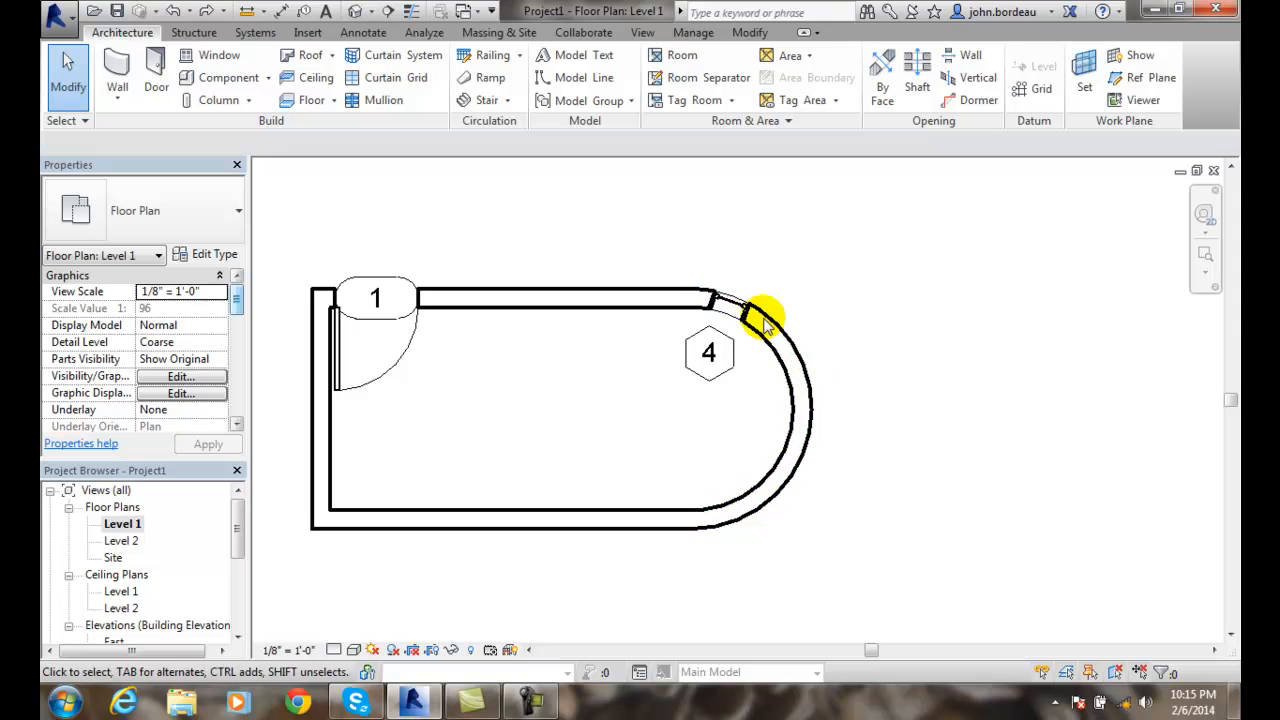
- Select the fixed window at the top of the curved wall
{"action": "left_click", "coordinate": [730, 300]}
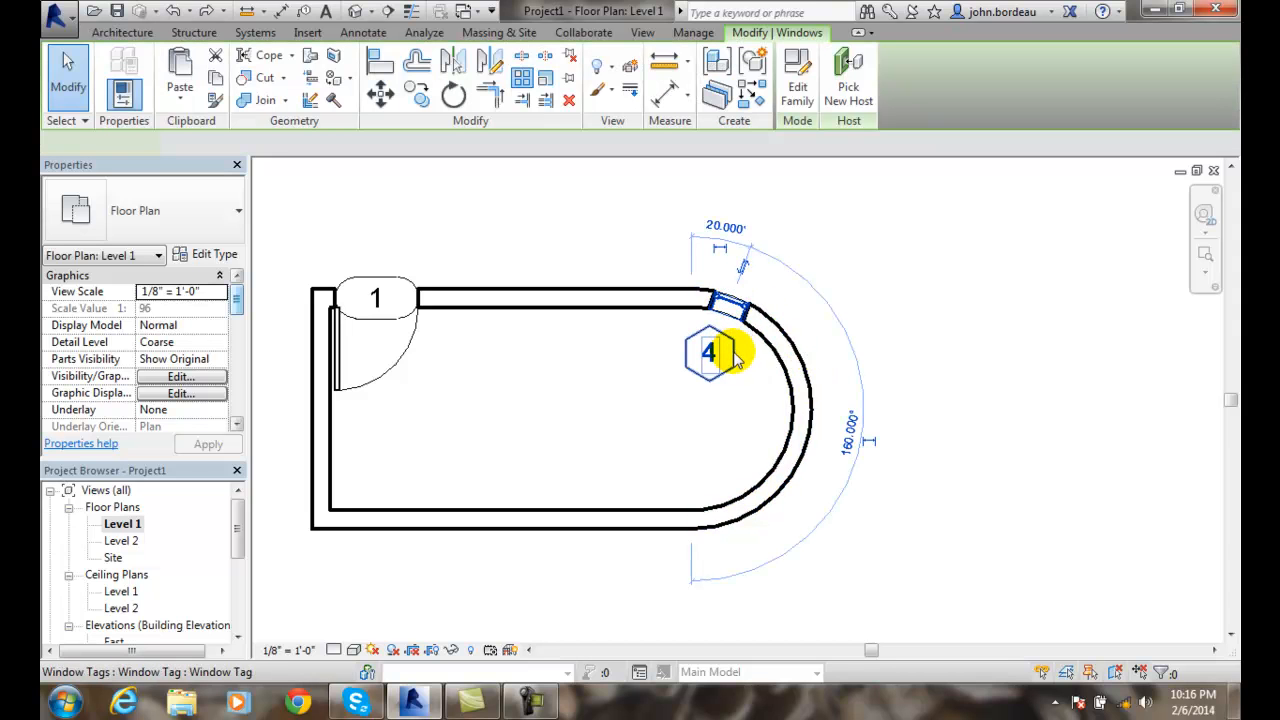
{"action": "left_click", "coordinate": [720, 305]}
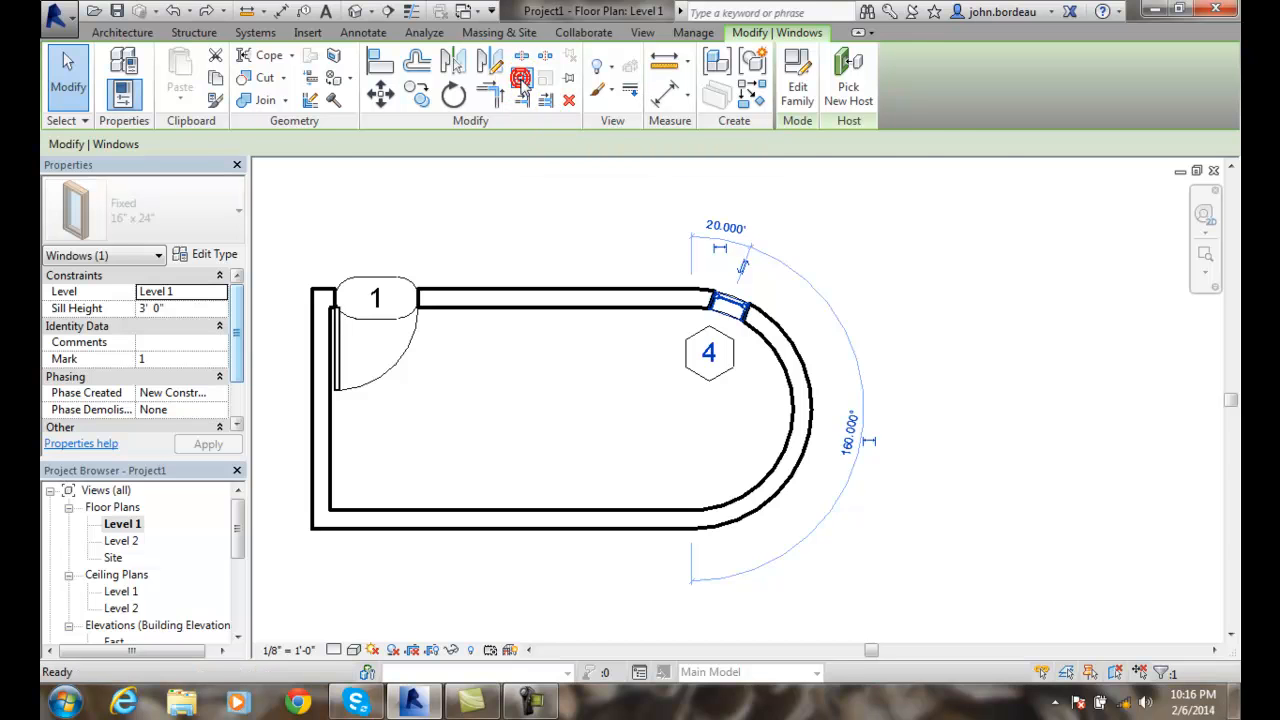
- Choose a Radial array and set the number of copies to 5
{"action": "left_click", "coordinate": [205, 143]}
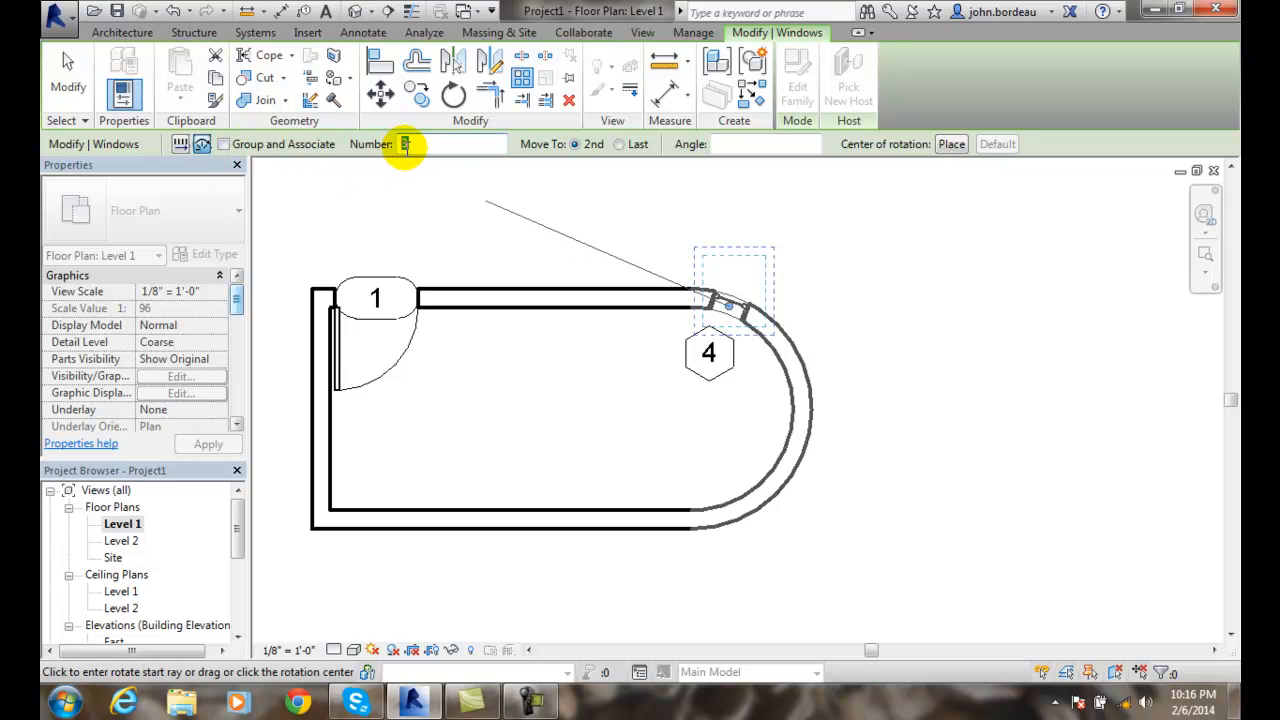
{"action": "type", "text": "5"}
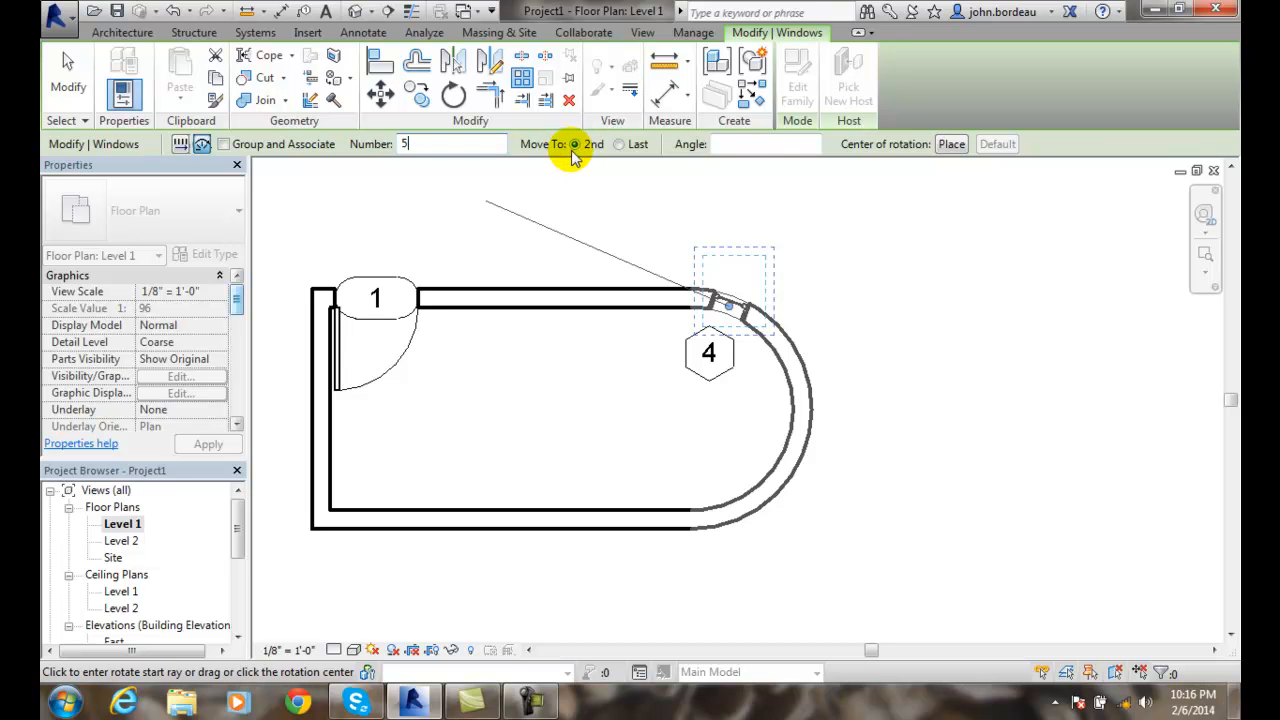
{"action": "mouse_move", "coordinate": [960, 162]}
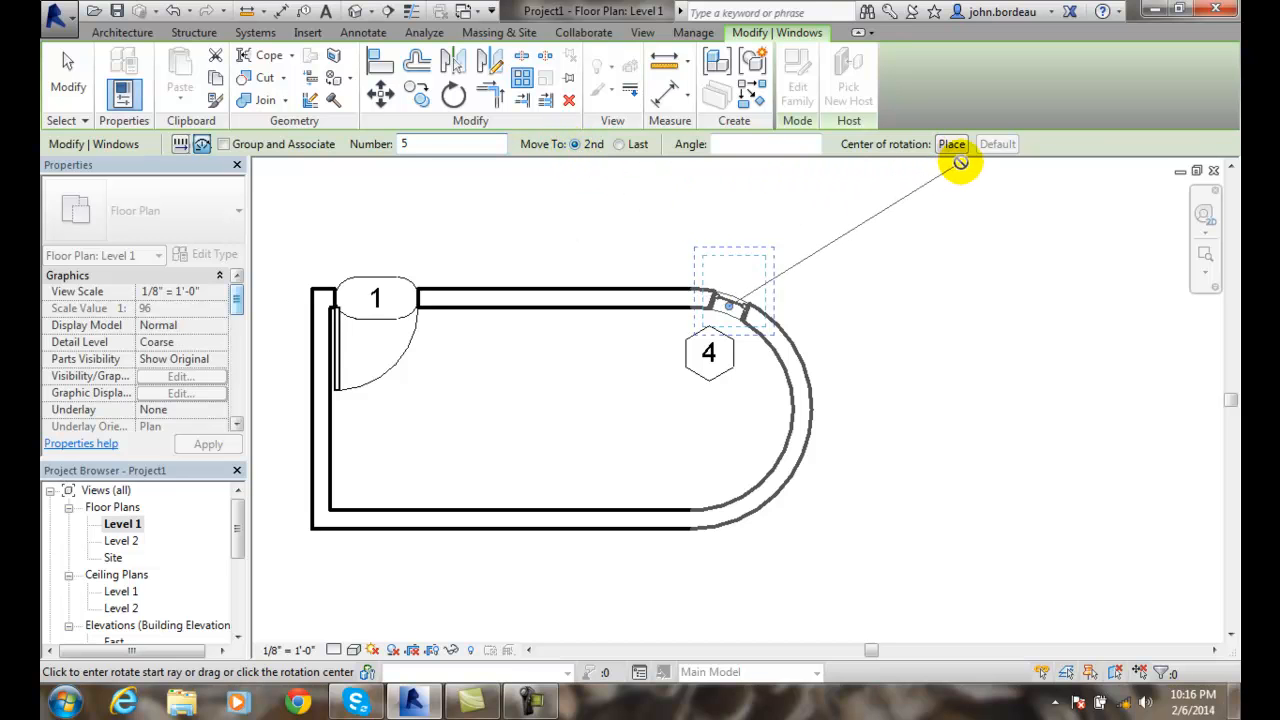
{"action": "mouse_move", "coordinate": [951, 143]}
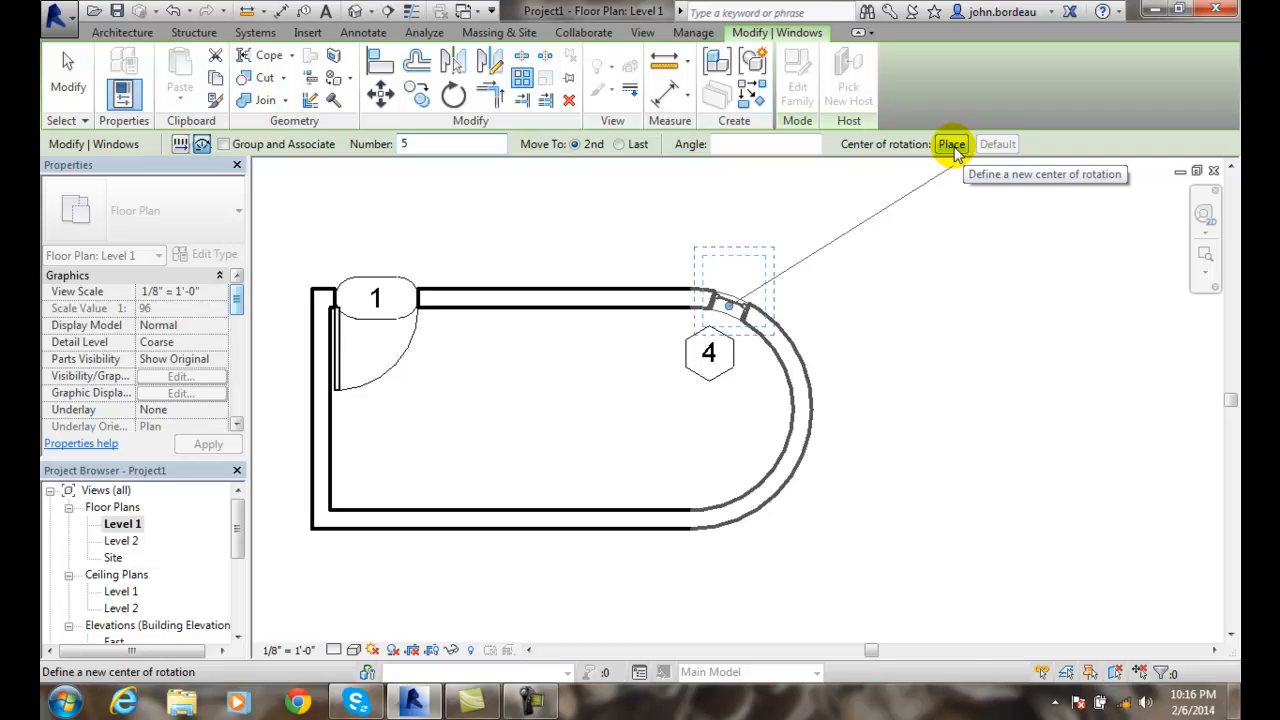
- Move the array's rotation center to the curved wall's center point
{"action": "left_click", "coordinate": [951, 143]}
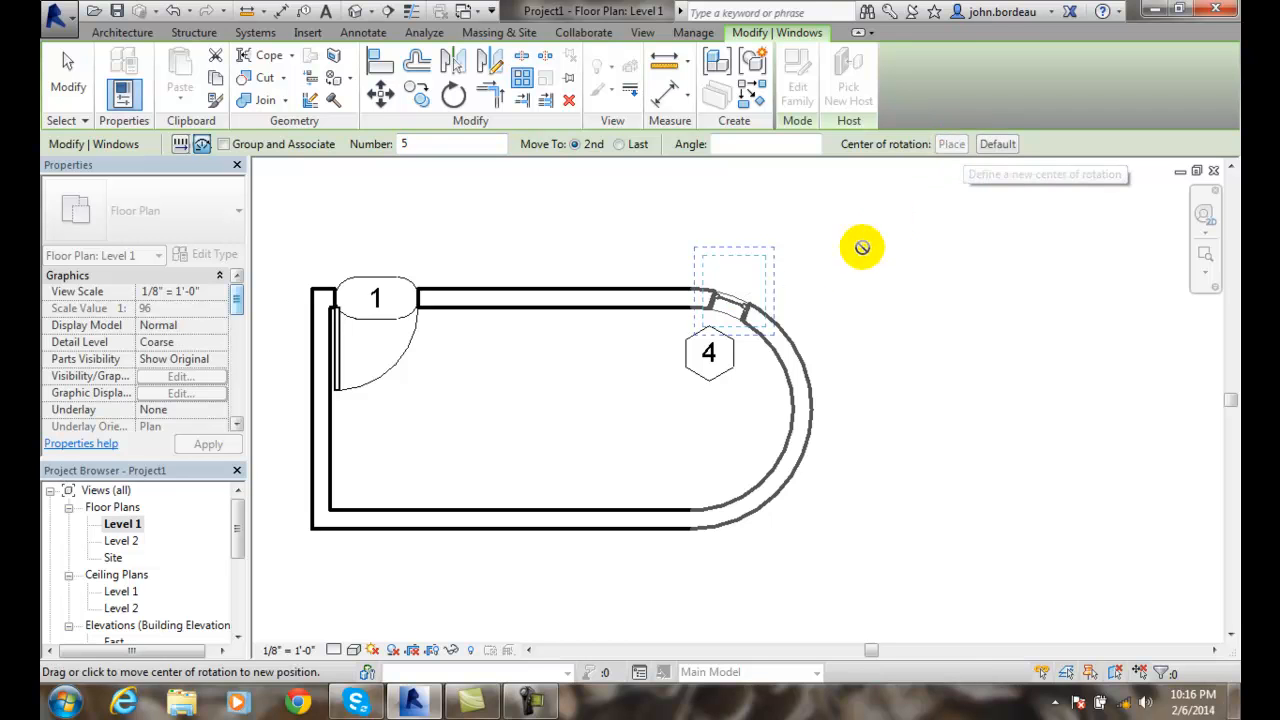
{"action": "mouse_move", "coordinate": [696, 396]}
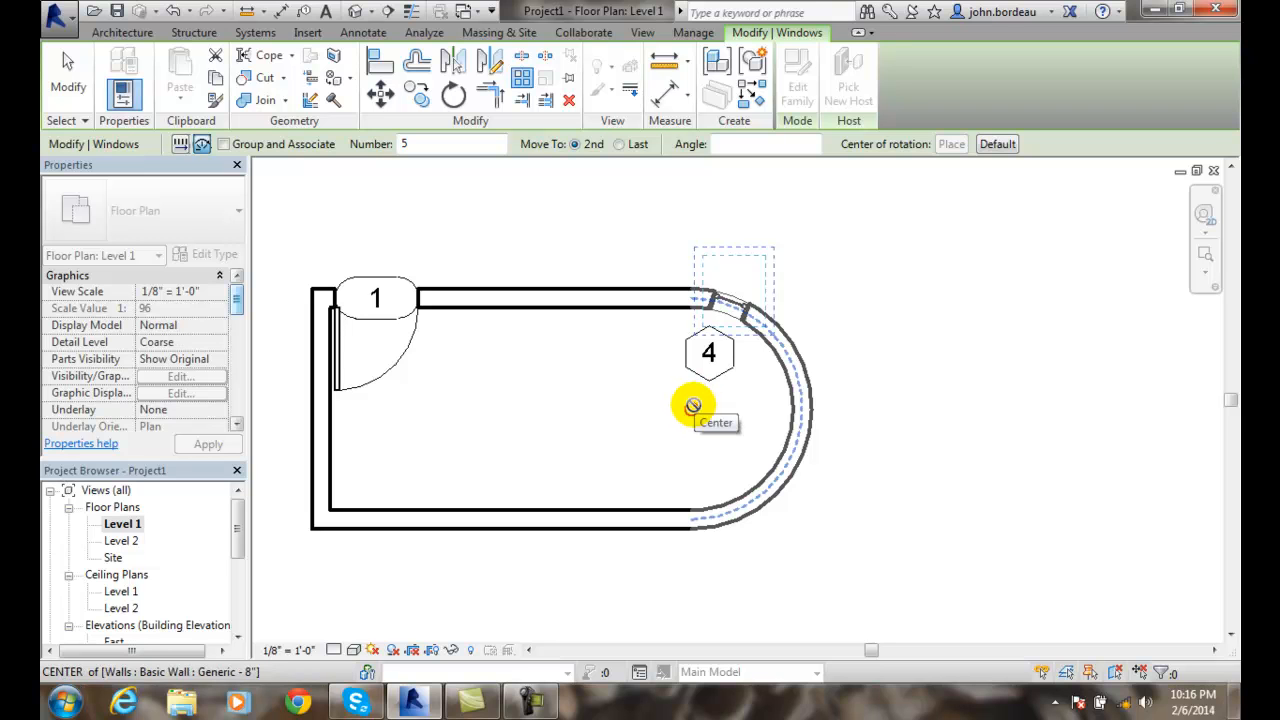
{"action": "left_click", "coordinate": [951, 143]}
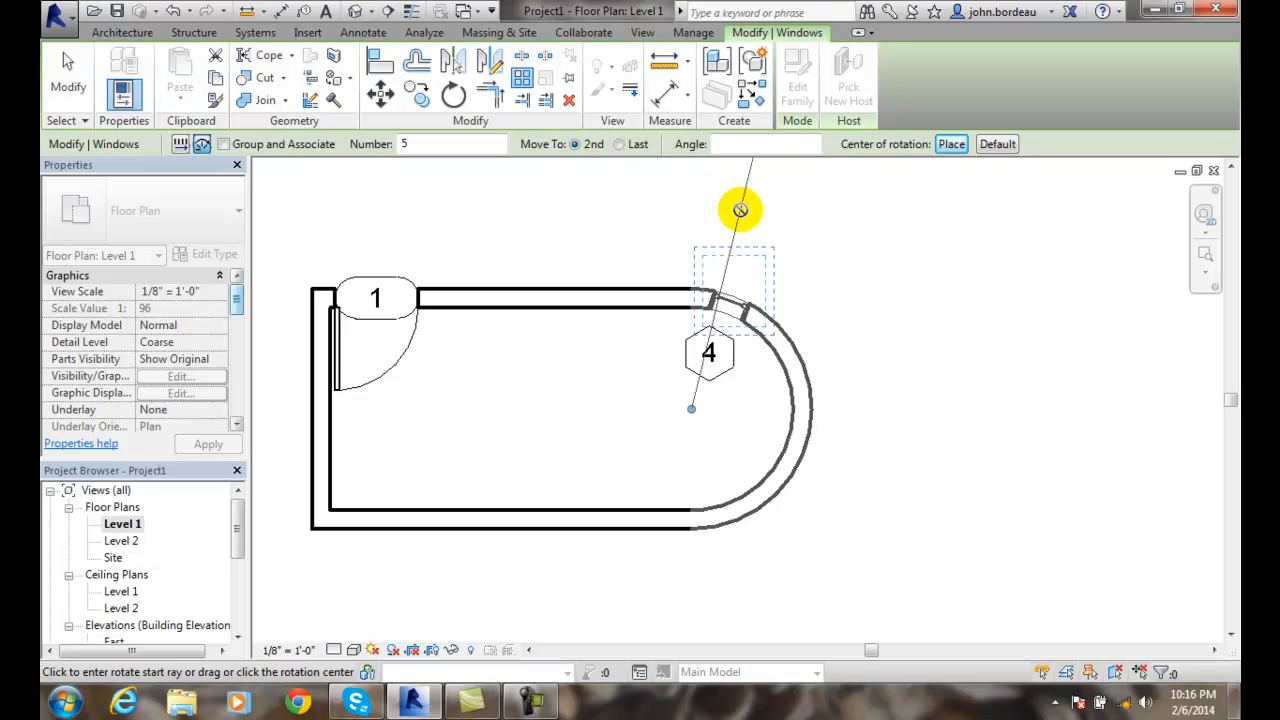
{"action": "mouse_move", "coordinate": [683, 206]}
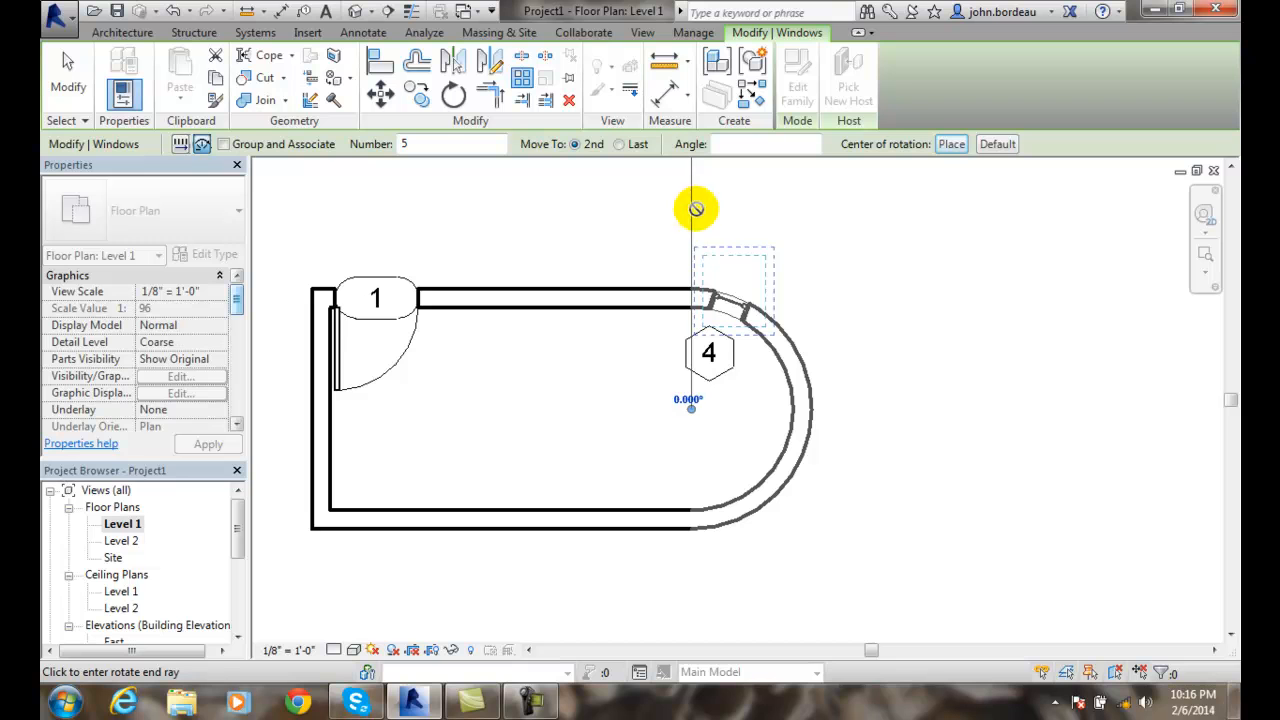
{"action": "mouse_move", "coordinate": [793, 251]}
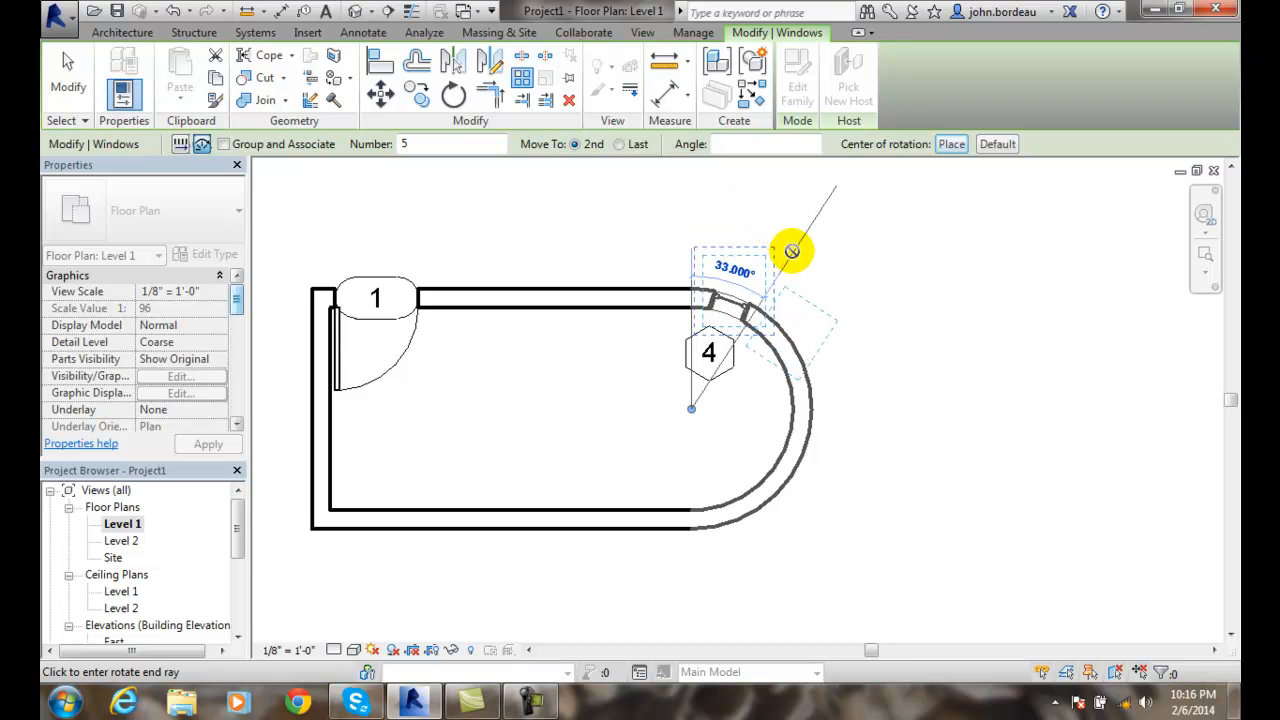
{"action": "mouse_move", "coordinate": [808, 207]}
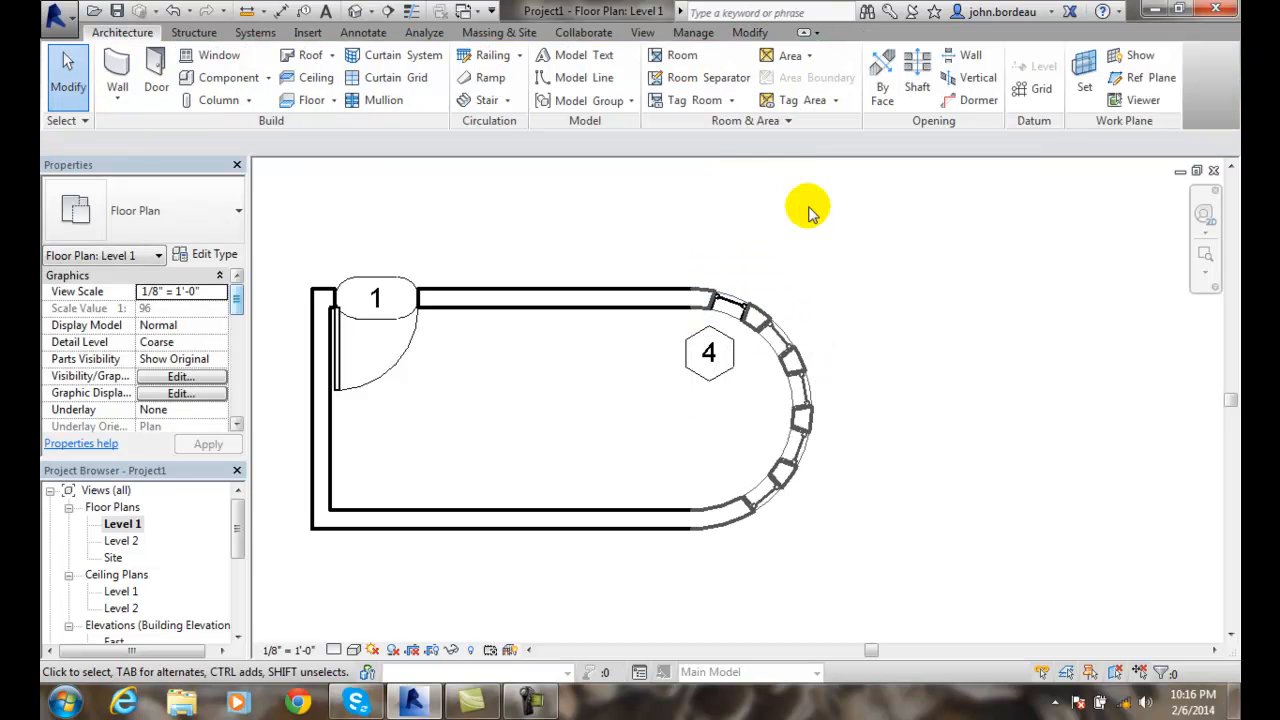
- Pick the array angle to place window copies around the curved wall
{"action": "left_click", "coordinate": [765, 315]}
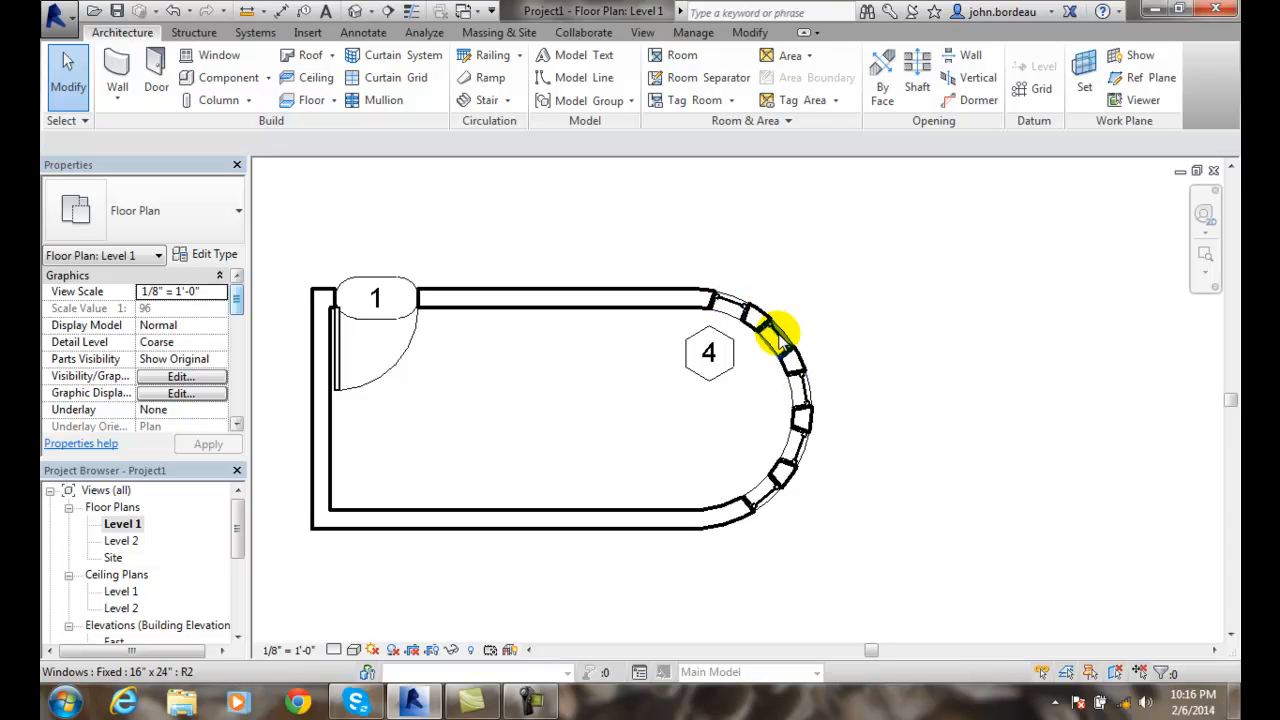
{"action": "mouse_move", "coordinate": [775, 495]}
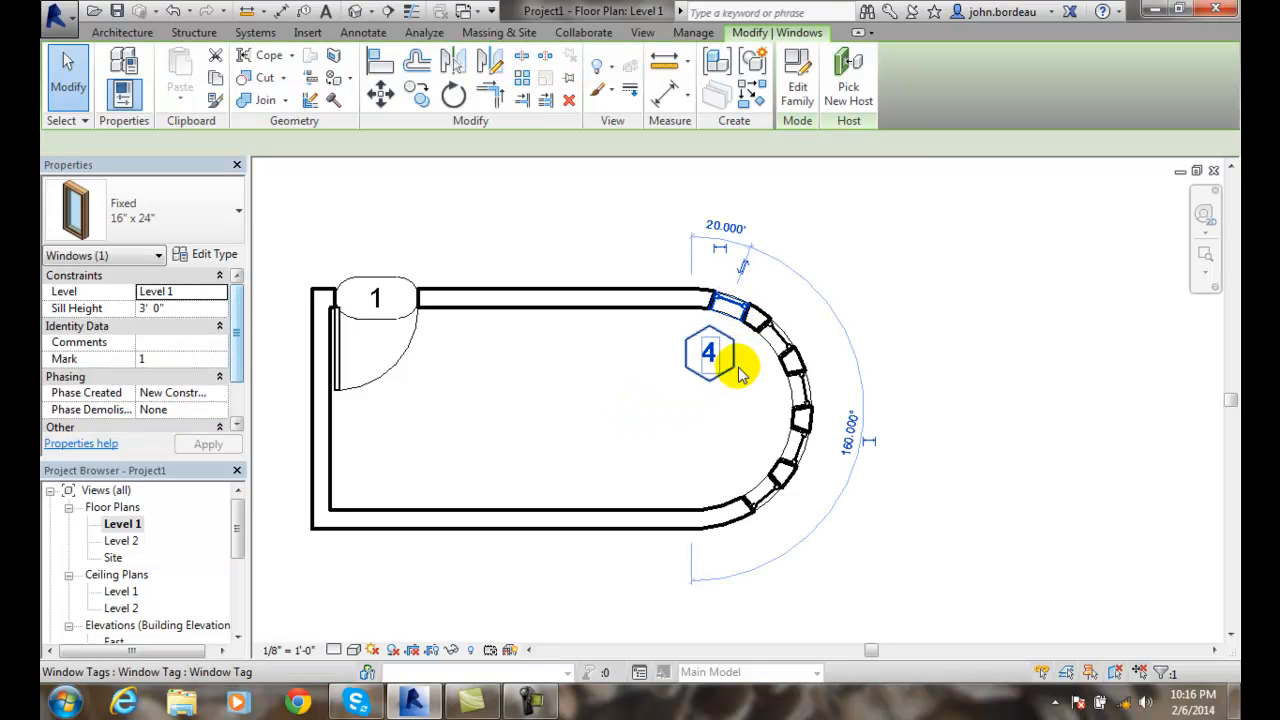
{"action": "left_click", "coordinate": [770, 345]}
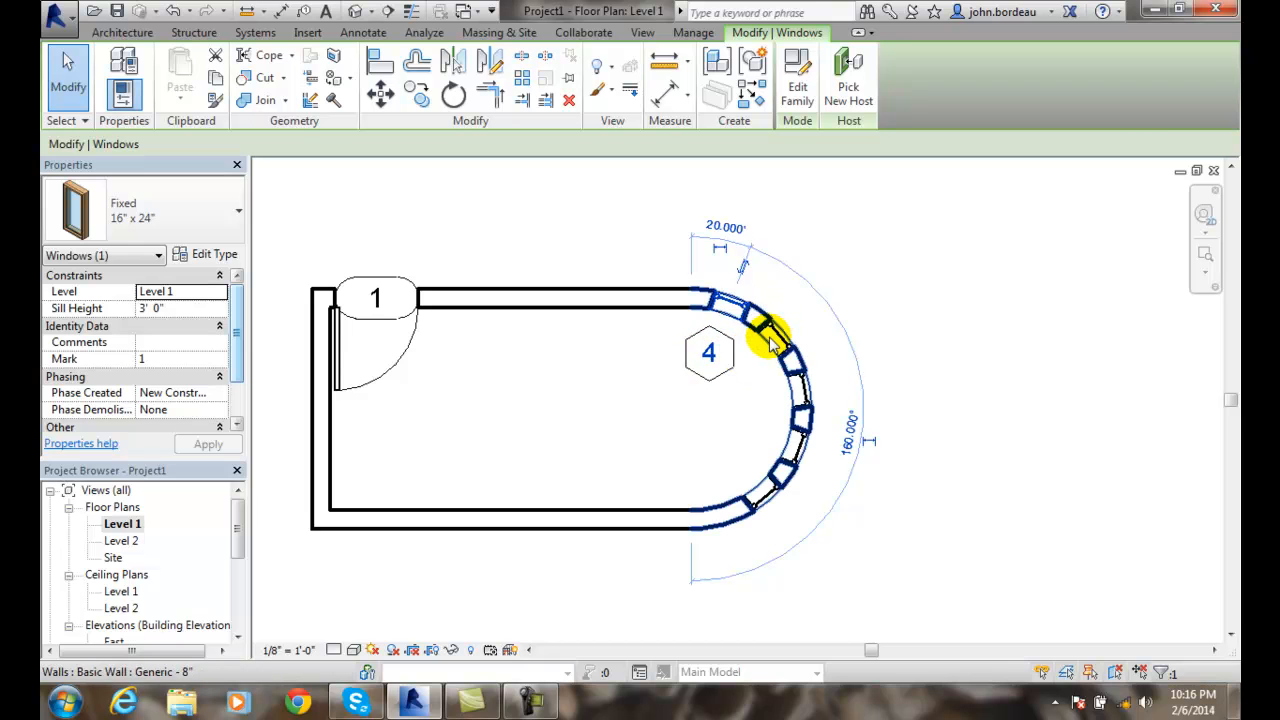
{"action": "left_click", "coordinate": [770, 335]}
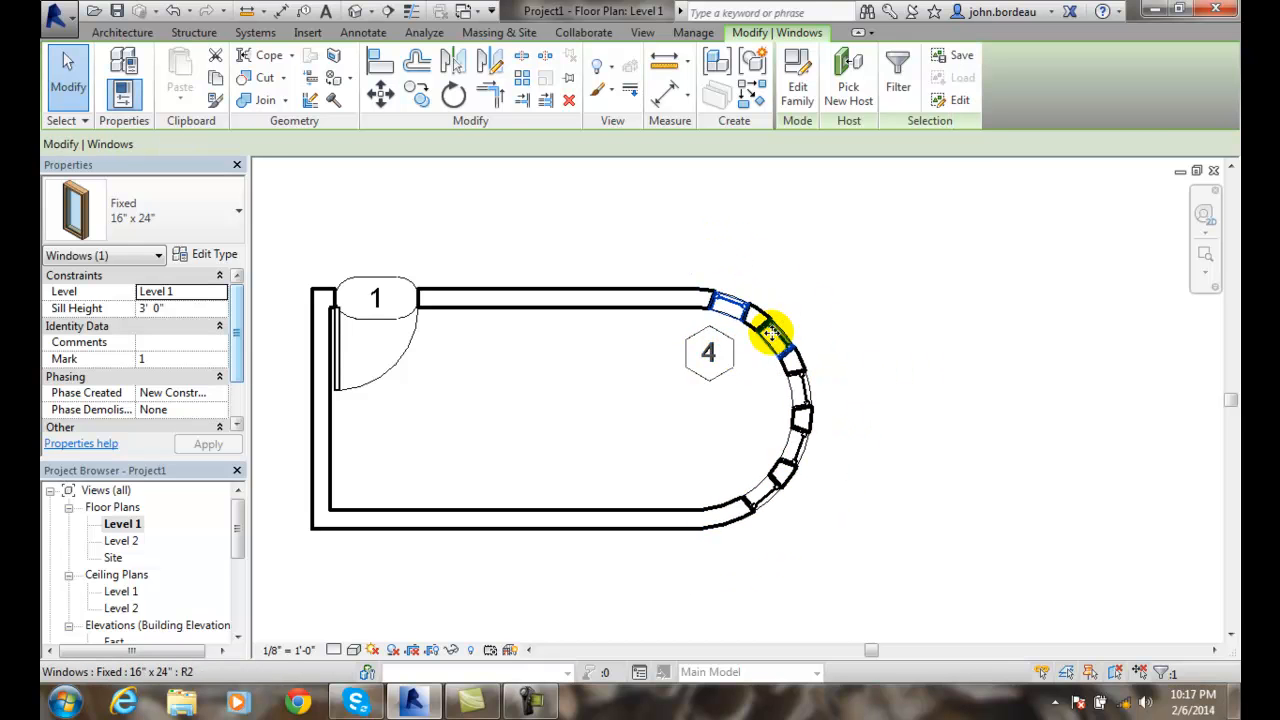
{"action": "left_click", "coordinate": [760, 330]}
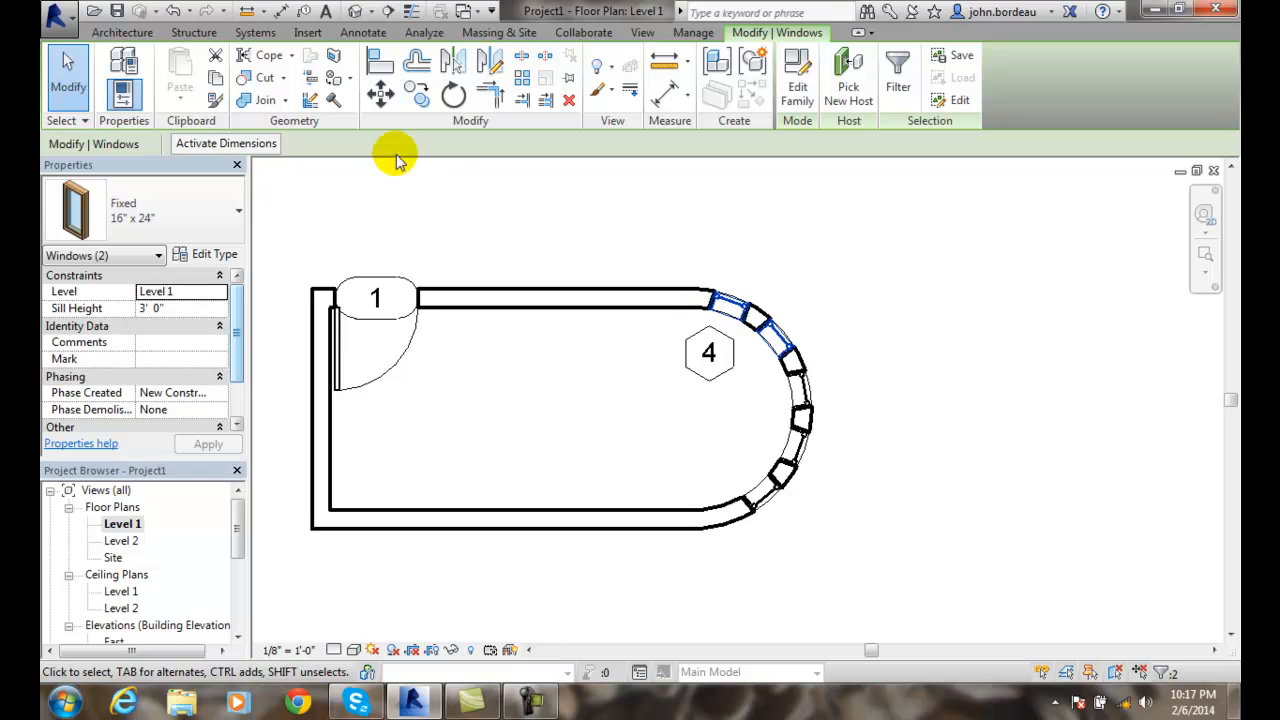
{"action": "mouse_move", "coordinate": [280, 178]}
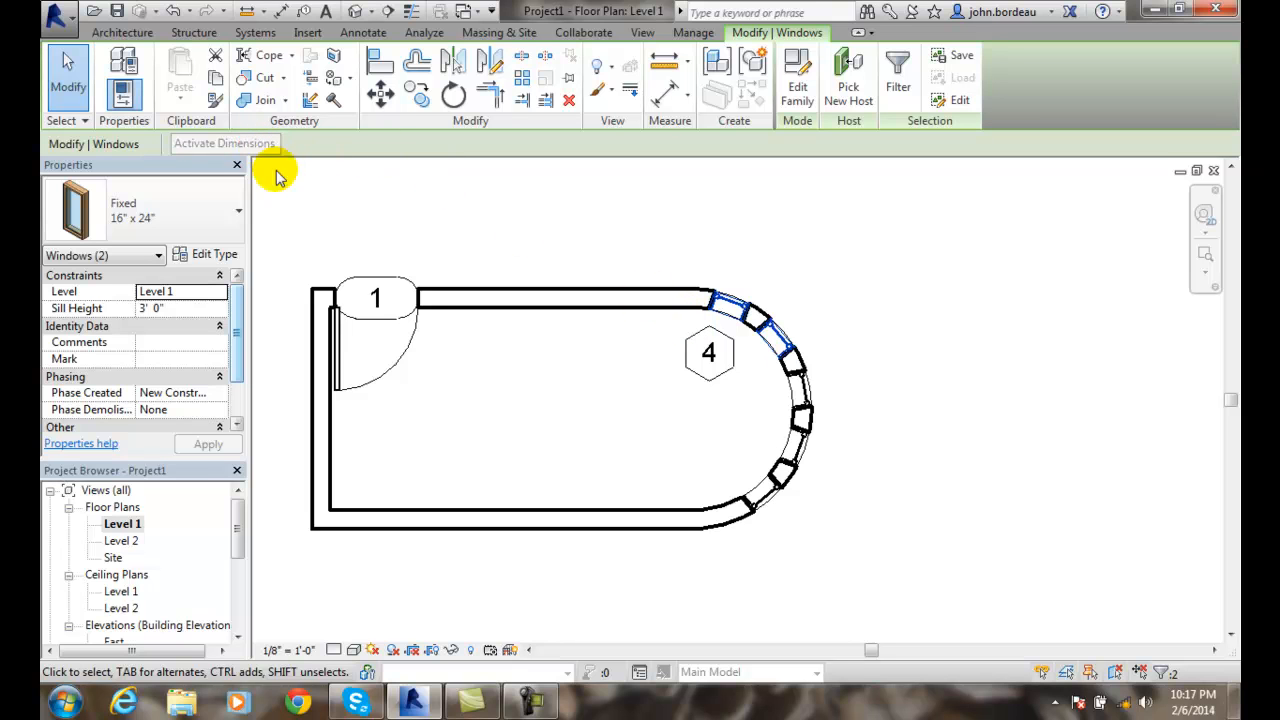
{"action": "mouse_move", "coordinate": [775, 340]}
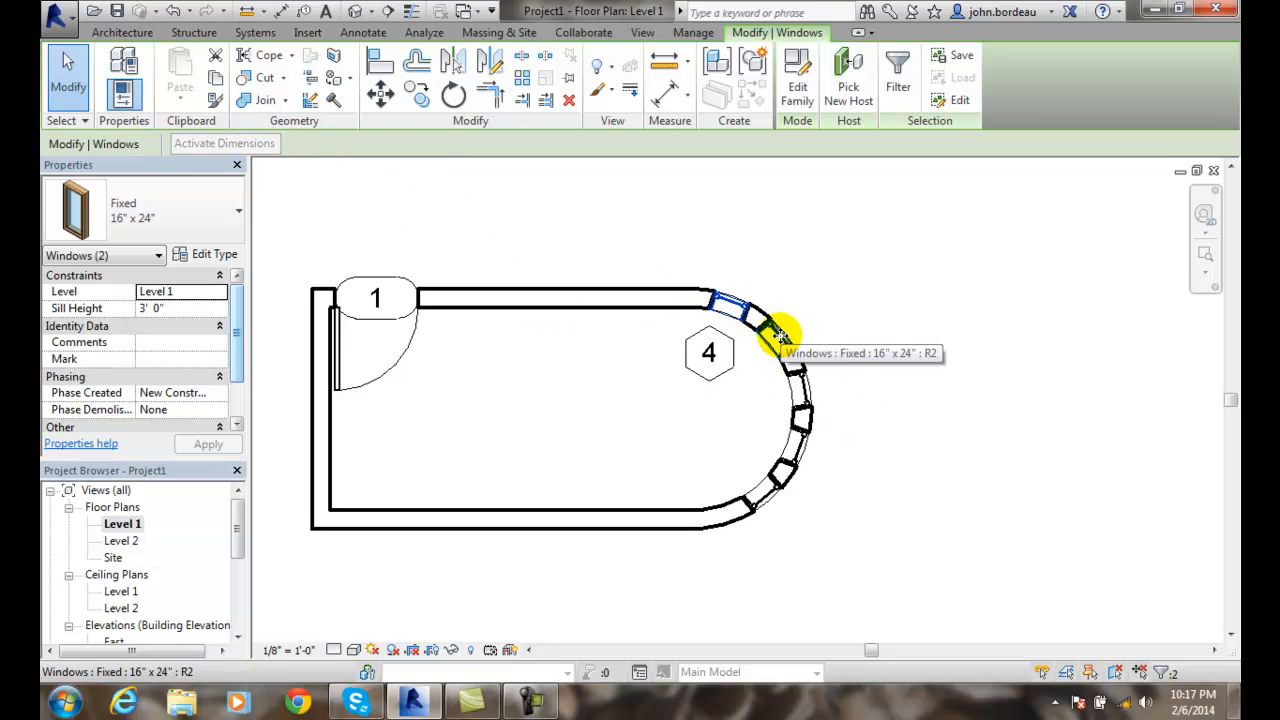
{"action": "mouse_move", "coordinate": [798, 392]}
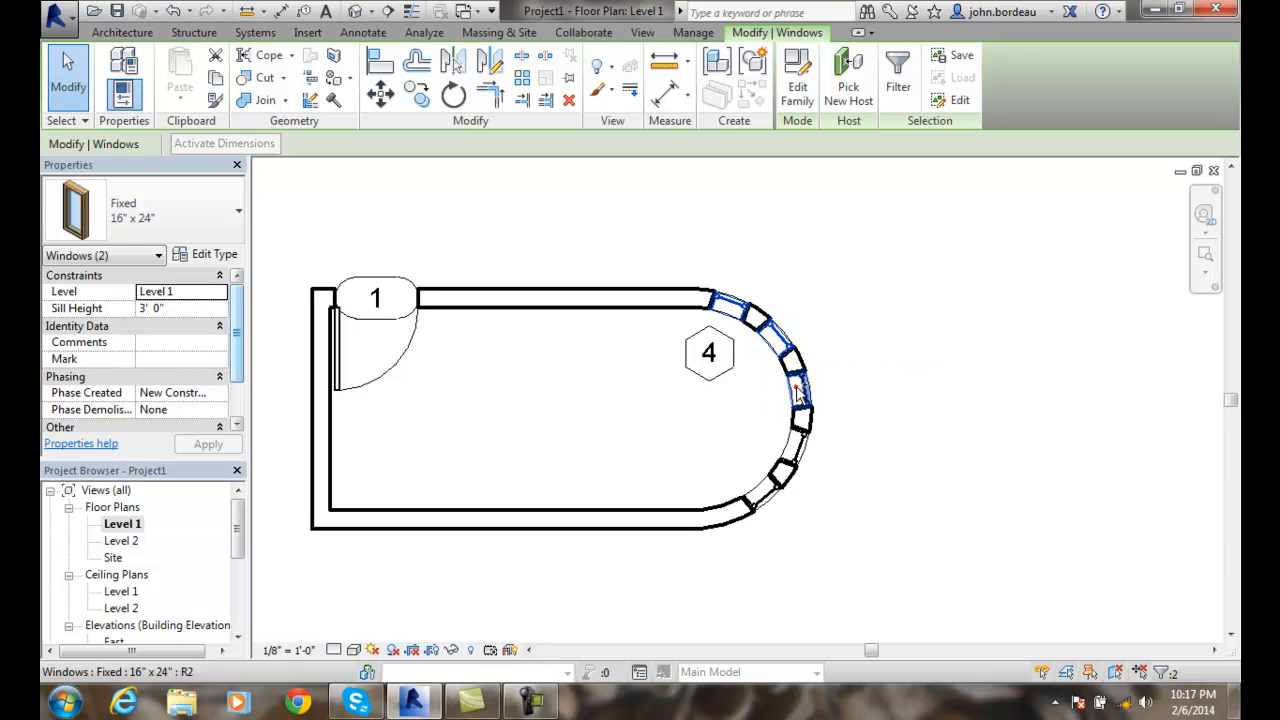
{"action": "left_click", "coordinate": [745, 505]}
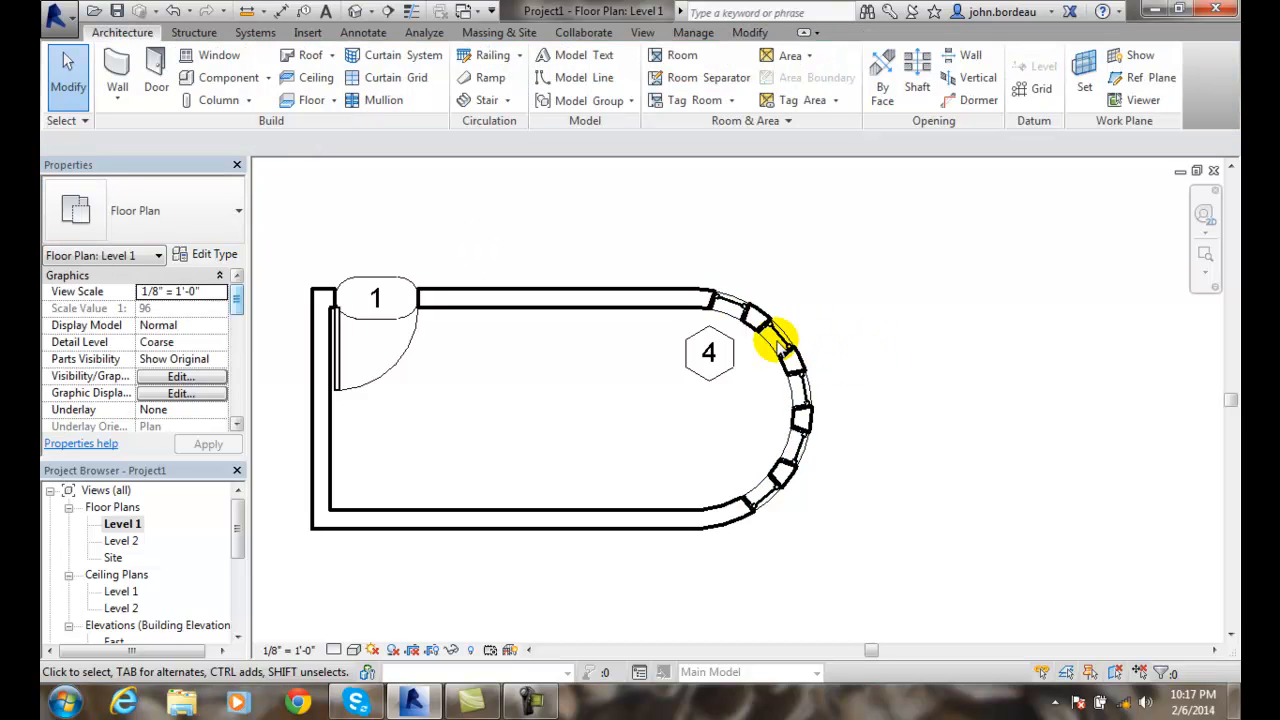
- Reselect the original fixed window, showing its 20° and 160° dimensions
{"action": "left_click", "coordinate": [775, 360]}
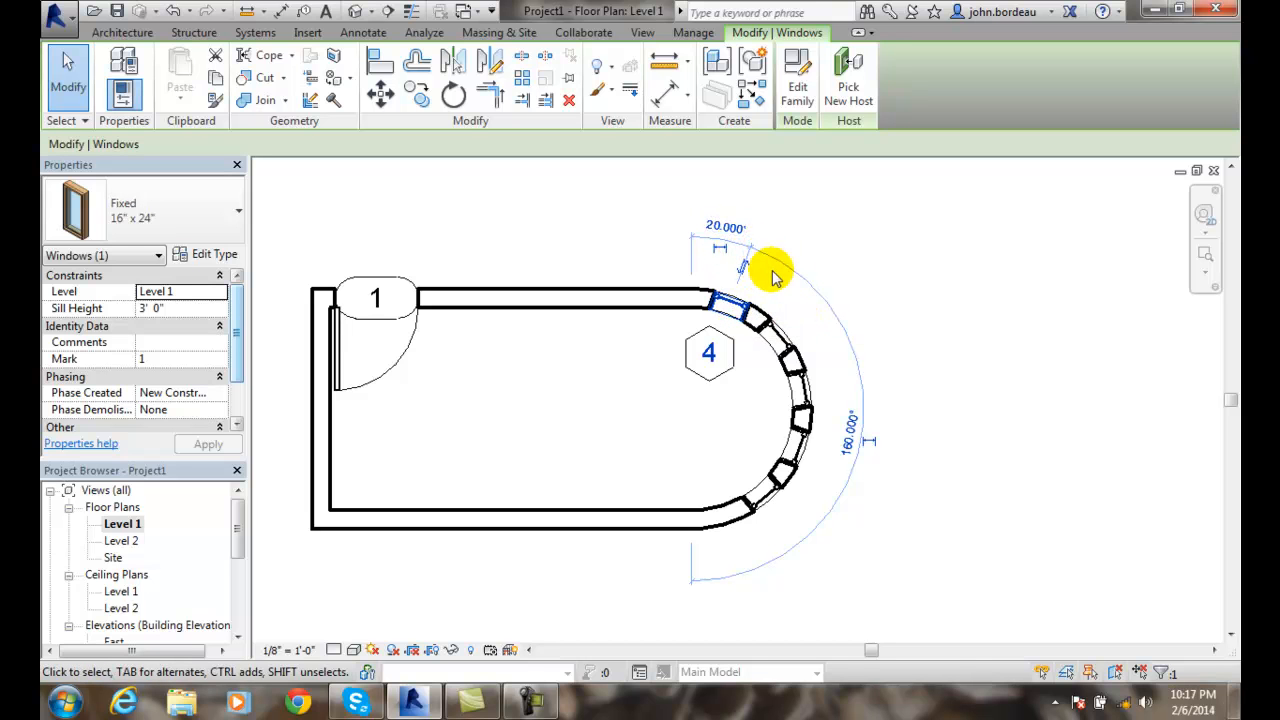
{"action": "mouse_move", "coordinate": [820, 295]}
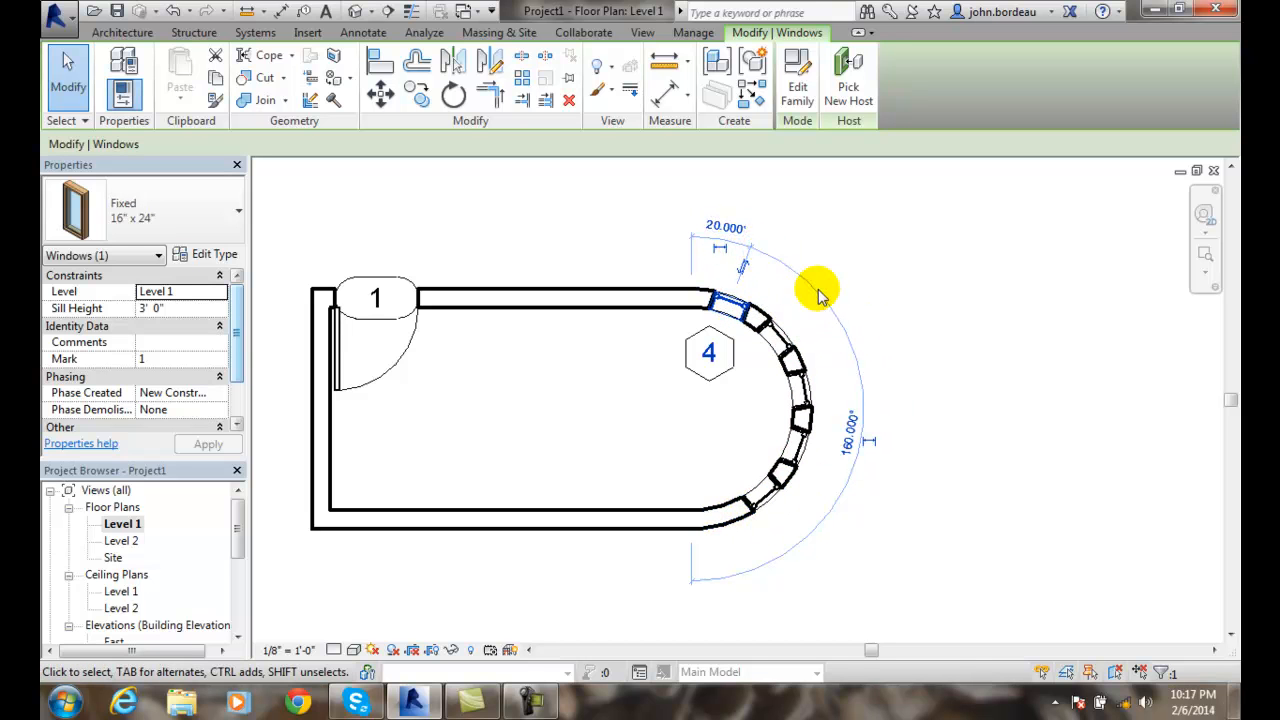
{"action": "mouse_move", "coordinate": [985, 383]}
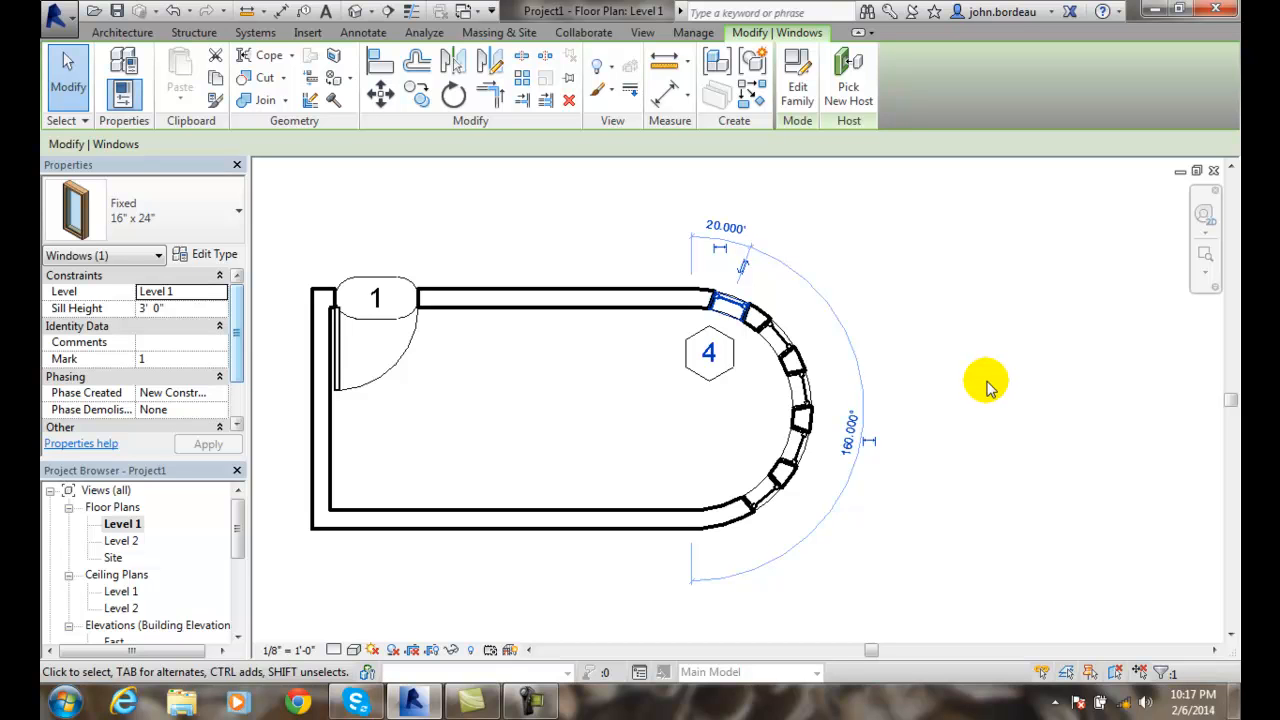
{"action": "mouse_move", "coordinate": [980, 385]}
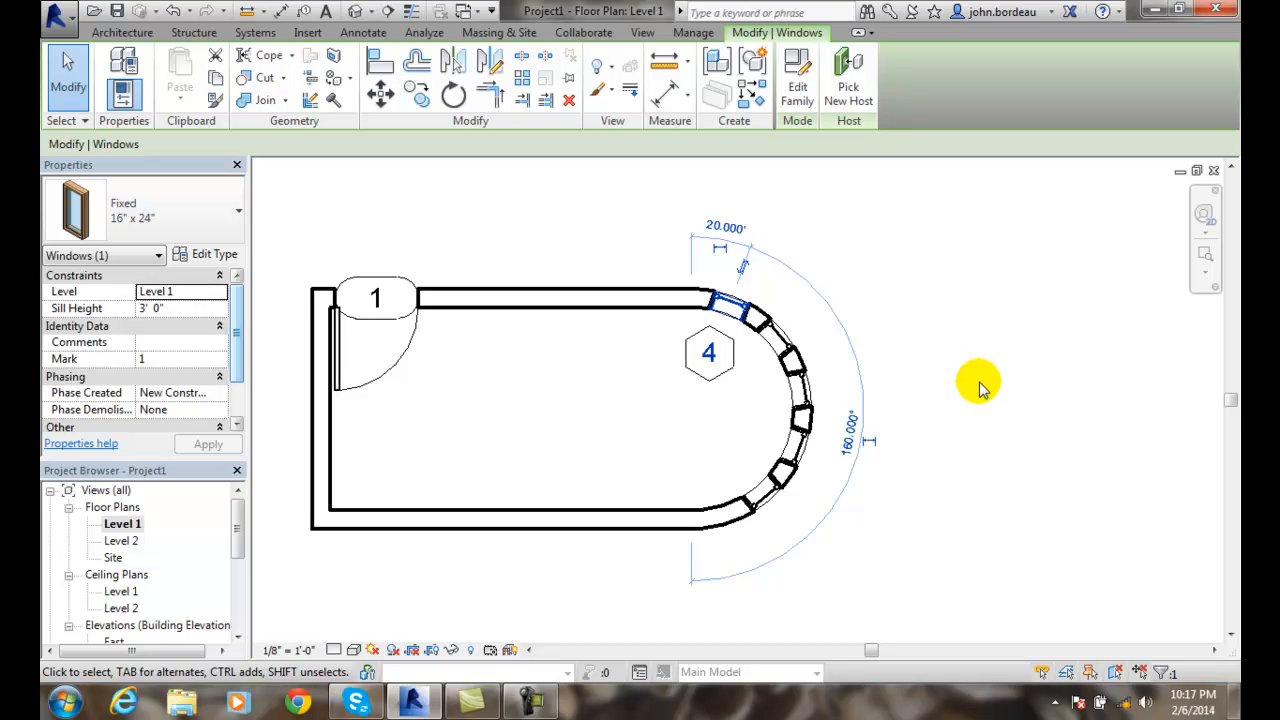
{"action": "mouse_move", "coordinate": [890, 438]}
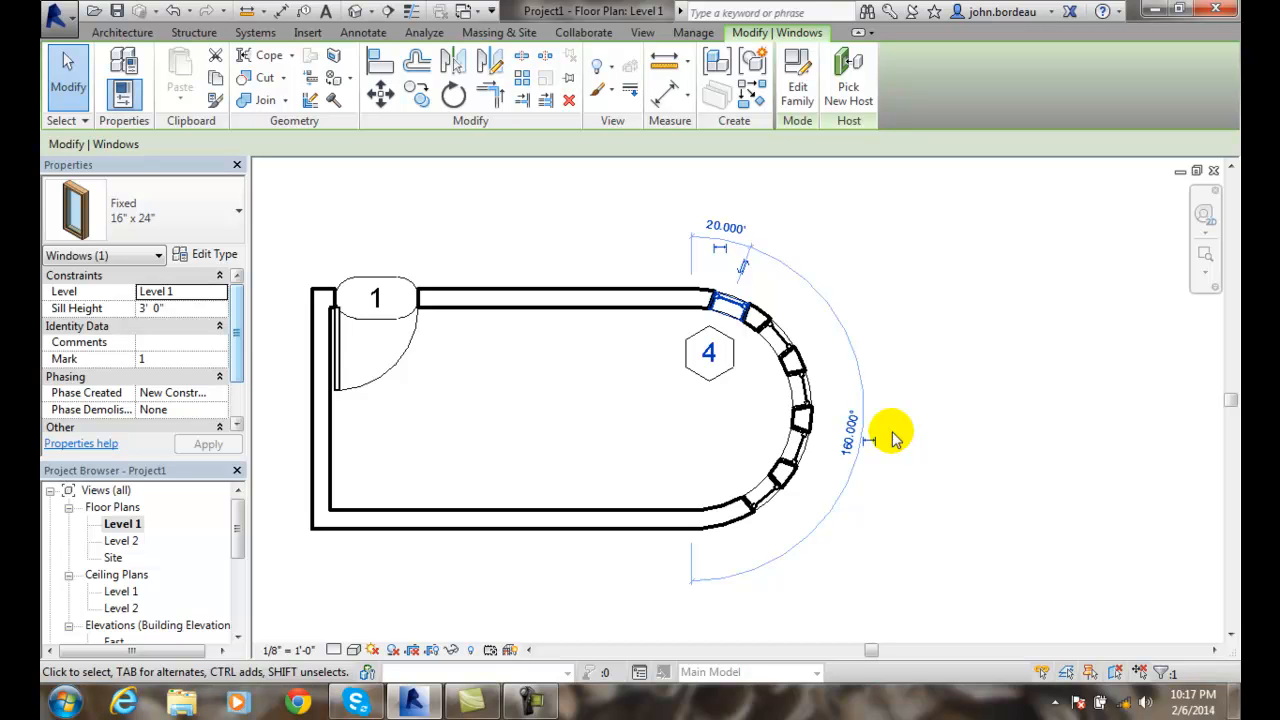
{"action": "mouse_move", "coordinate": [520, 62]}
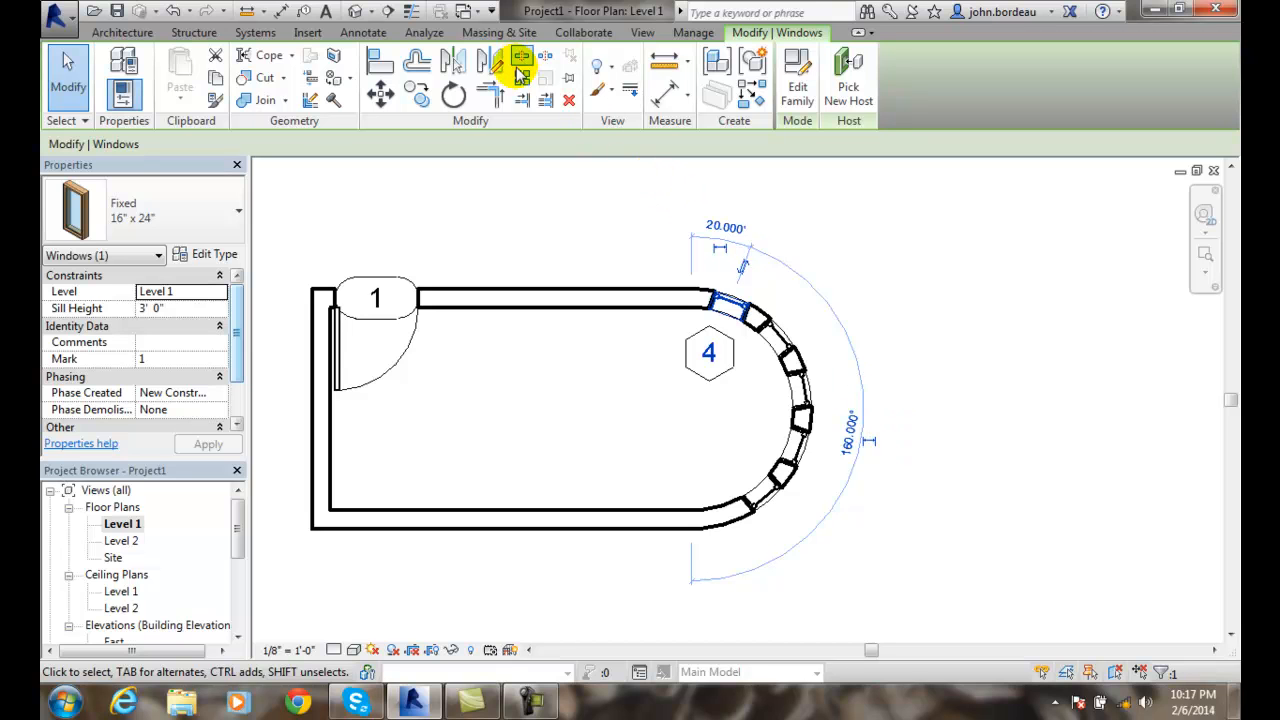
{"action": "mouse_move", "coordinate": [521, 77]}
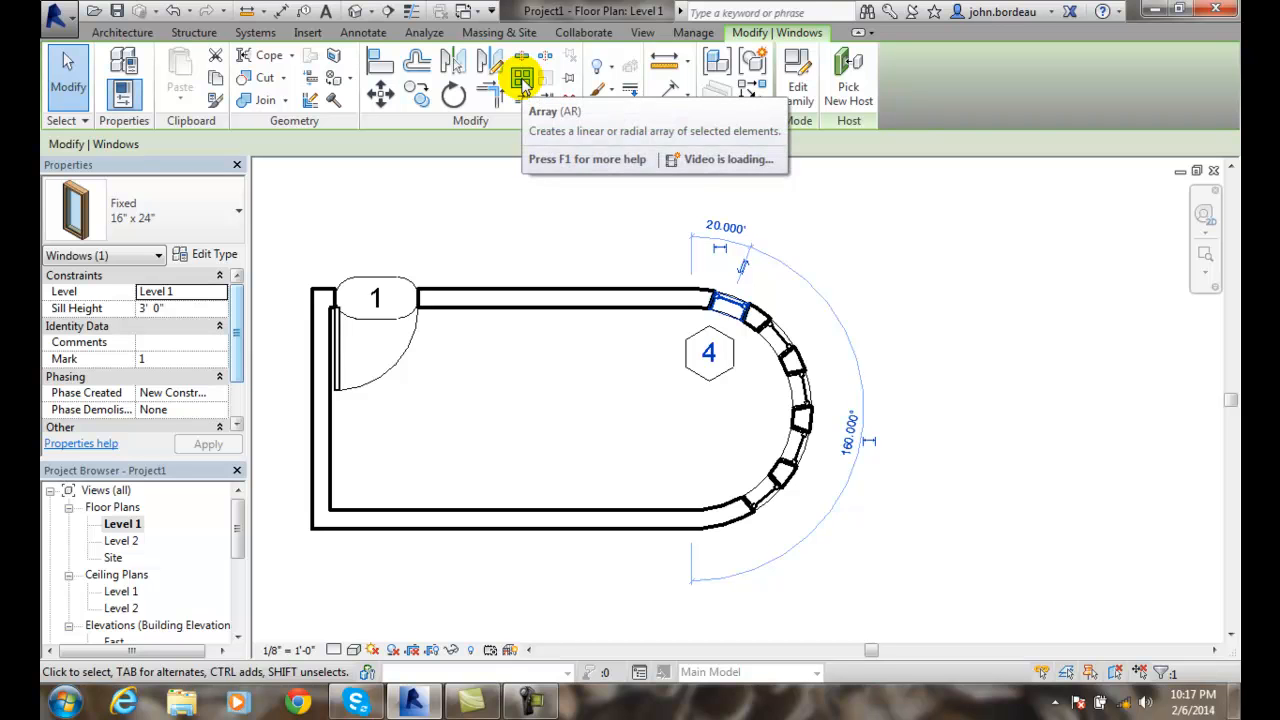